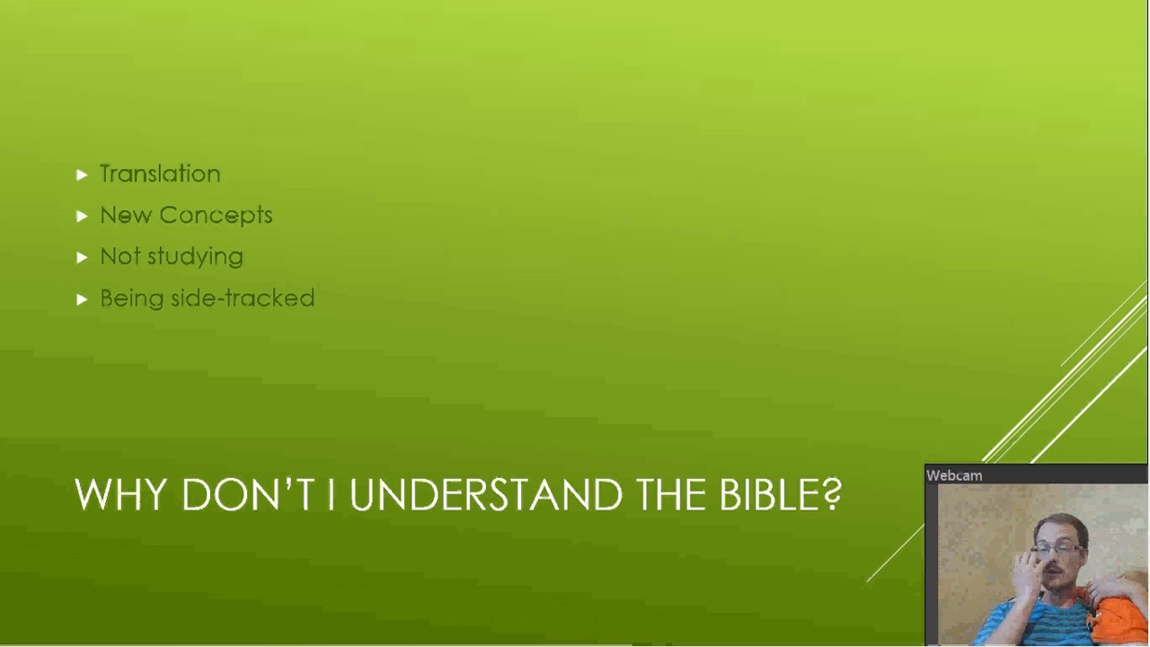
# Advance the slideshow through the Prayer slide to the closing Questions? slide.
pyautogui.press('right')
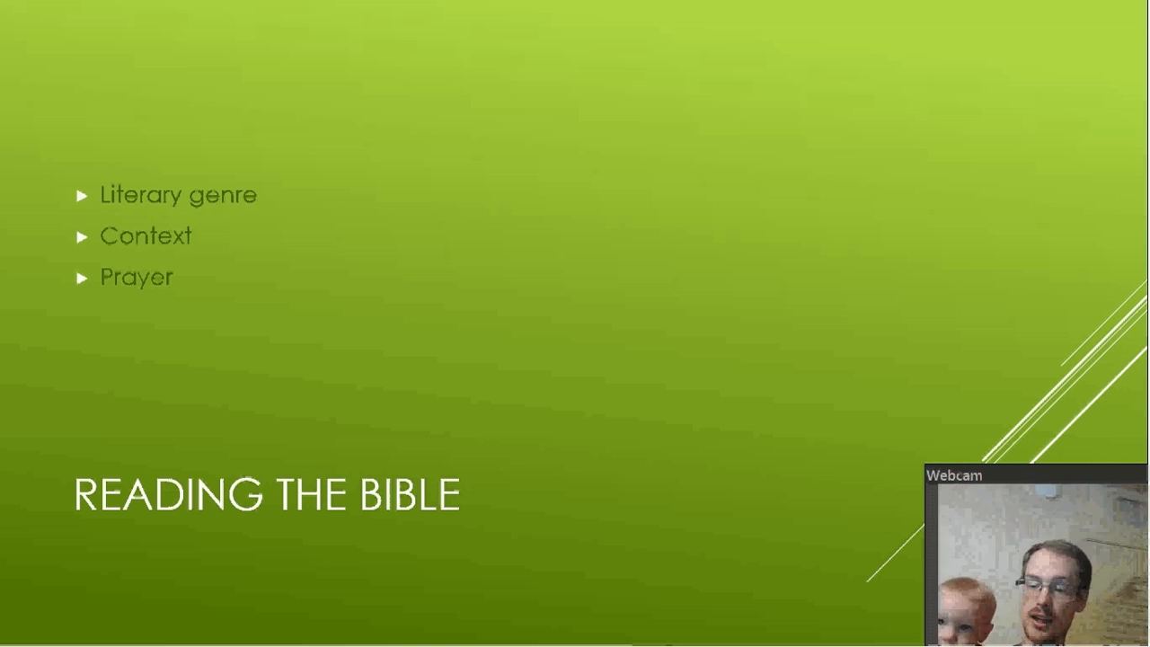
pyautogui.press('right')
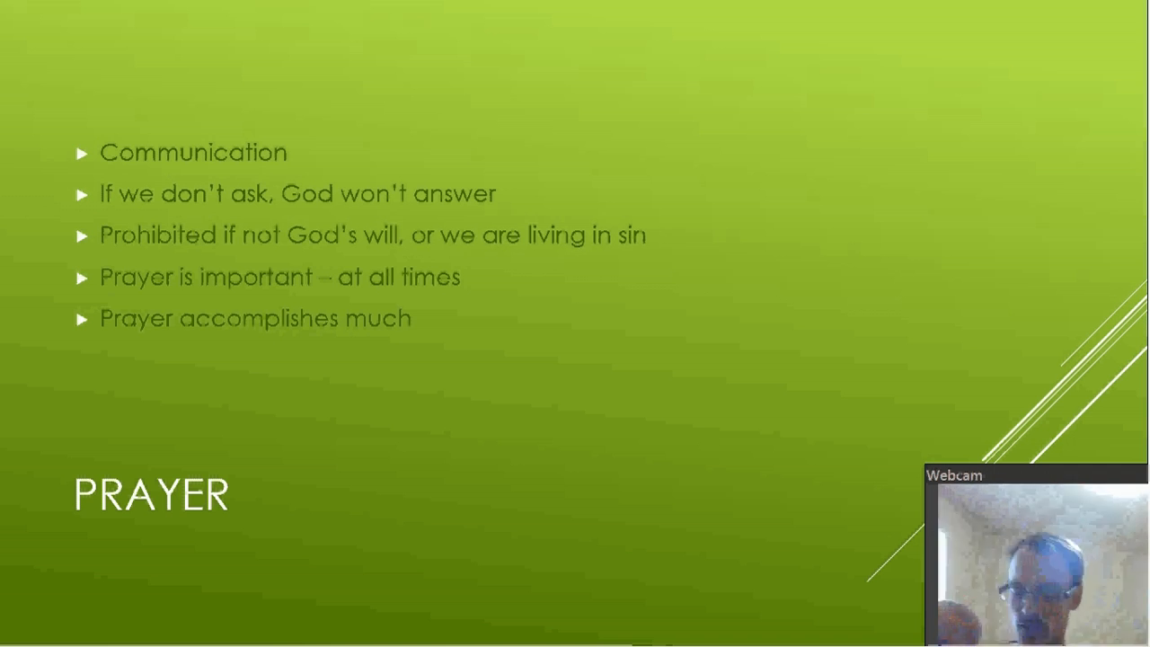
pyautogui.press('right')
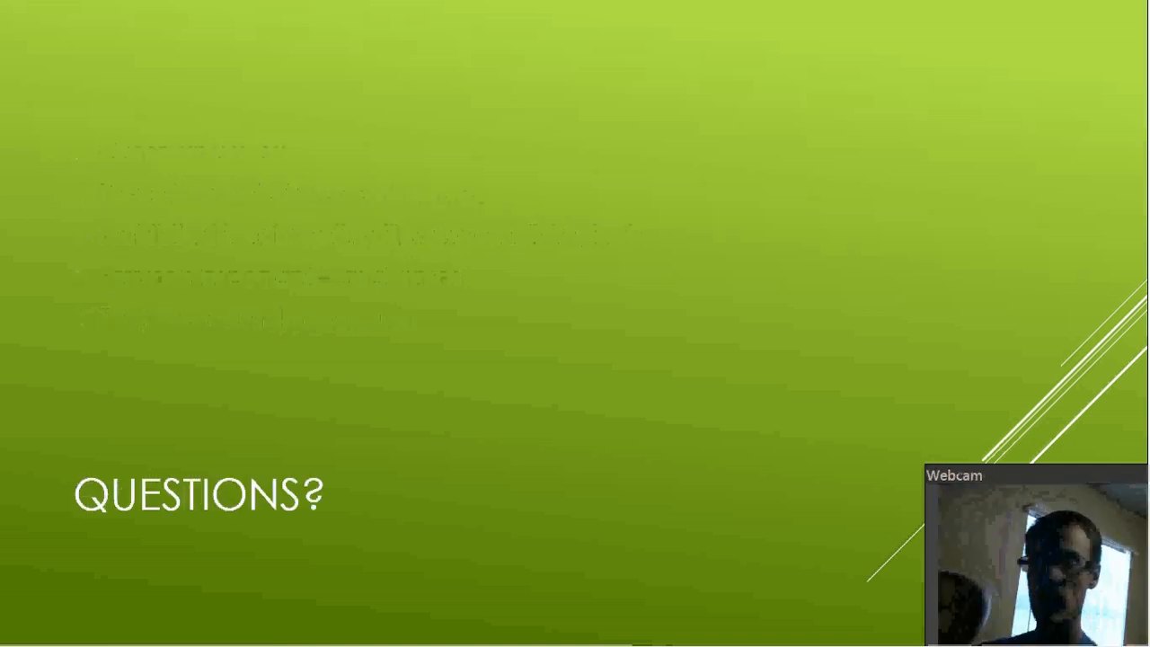